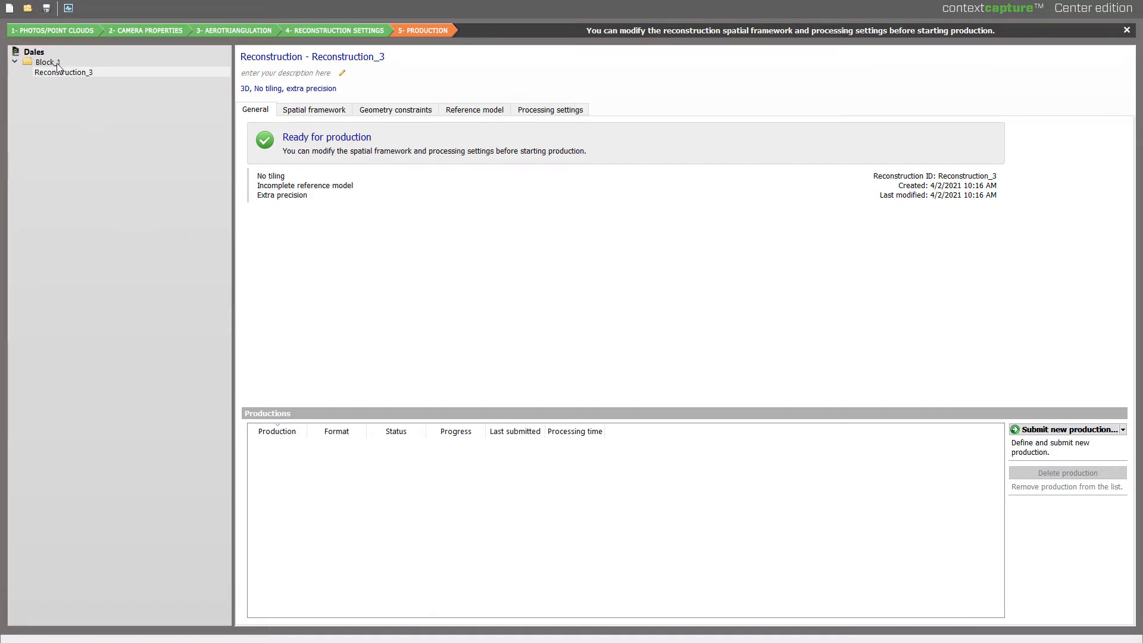
# - View the Block_1 point cloud in 3D, then return to Reconstruction_3
pyautogui.click(45, 61)
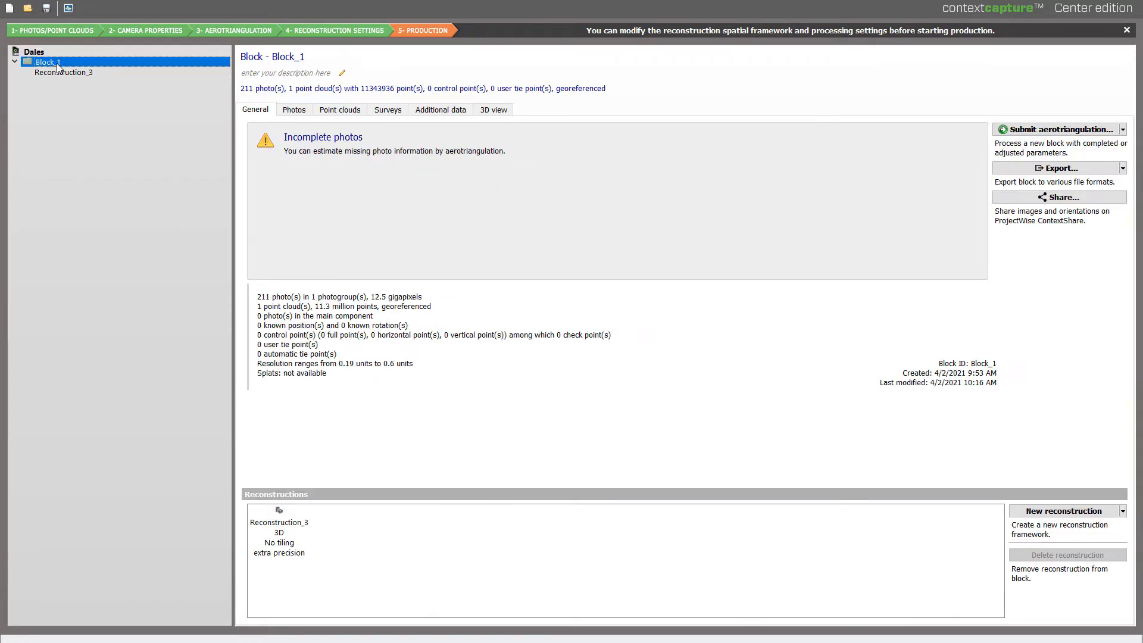
pyautogui.moveTo(181, 111)
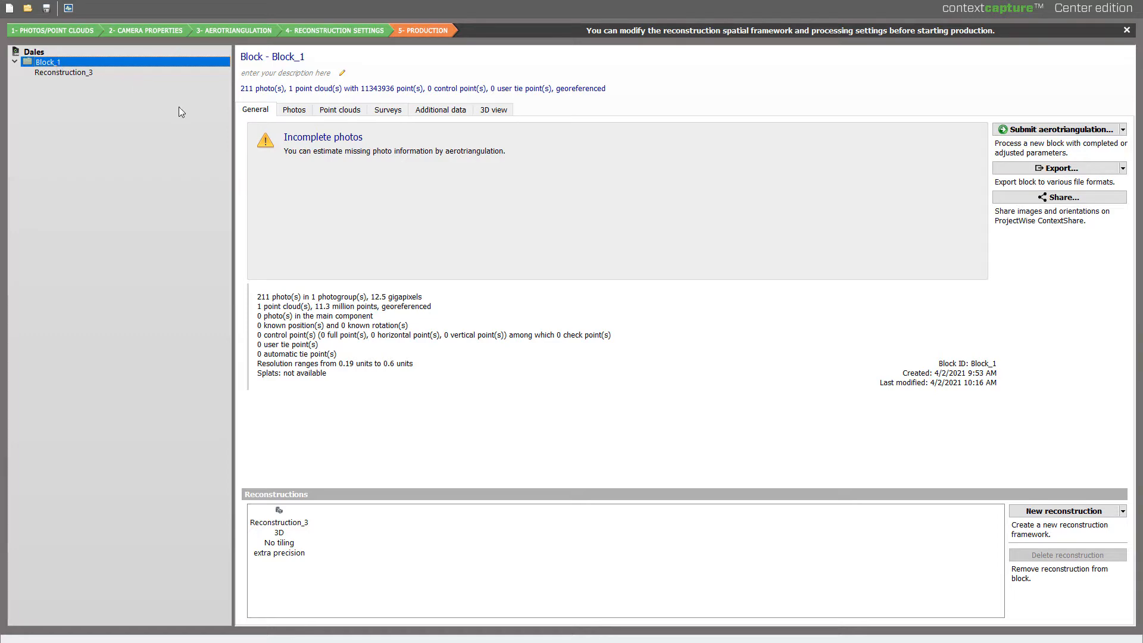
pyautogui.click(494, 110)
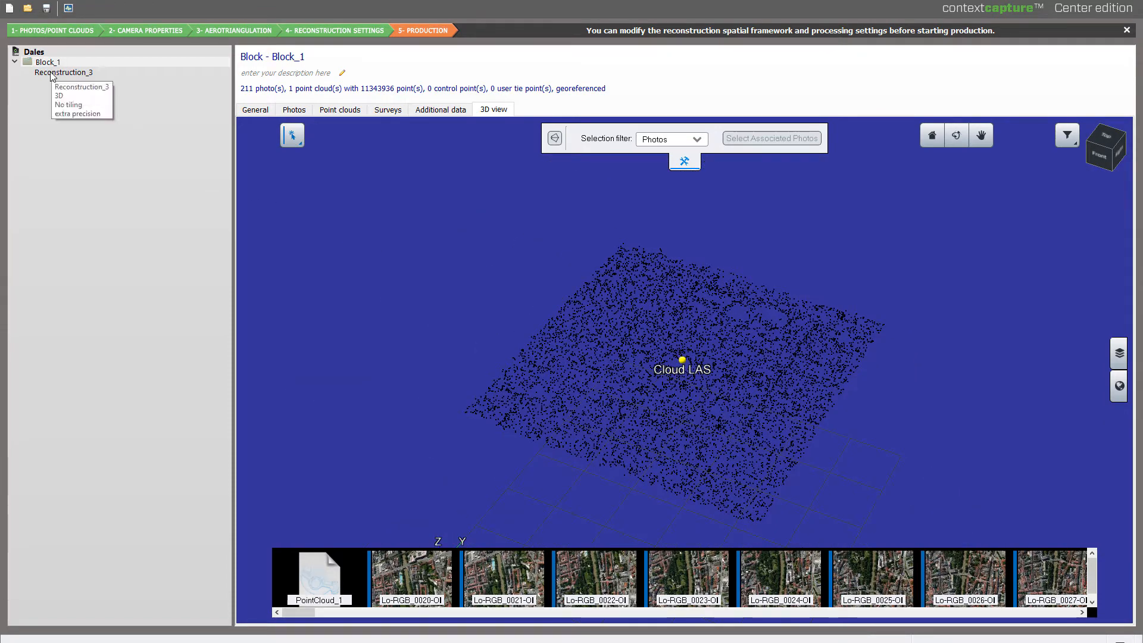
pyautogui.click(64, 72)
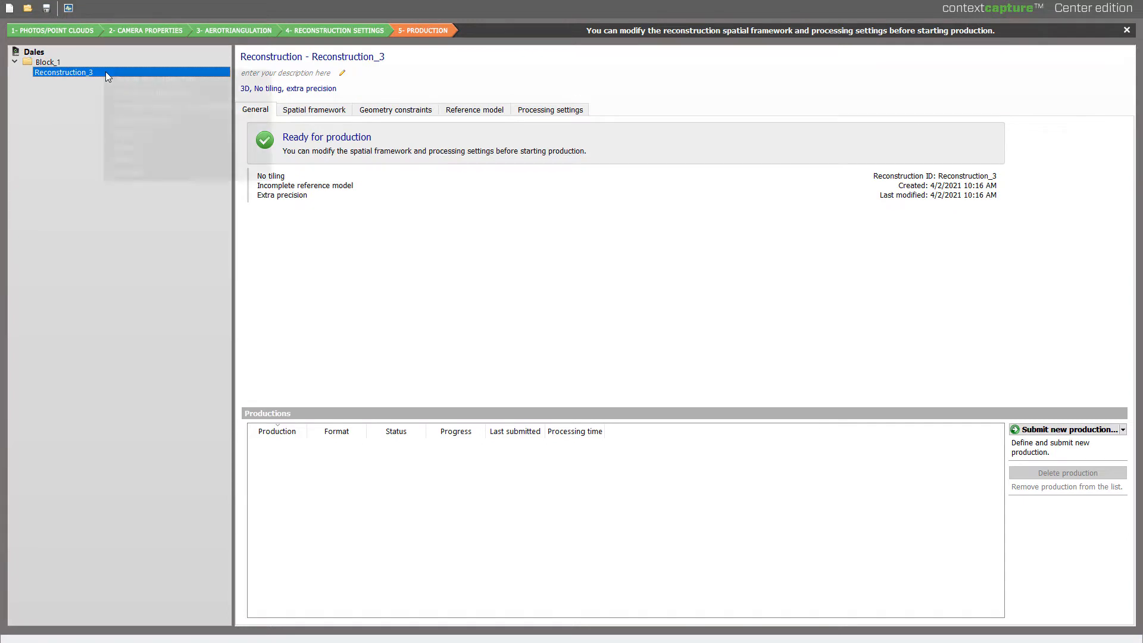
# - Define production 'Production_3DSegmentation' for Reconstruction_3 as an Annotations job with 3D Segmentation type
pyautogui.rightClick(63, 72)
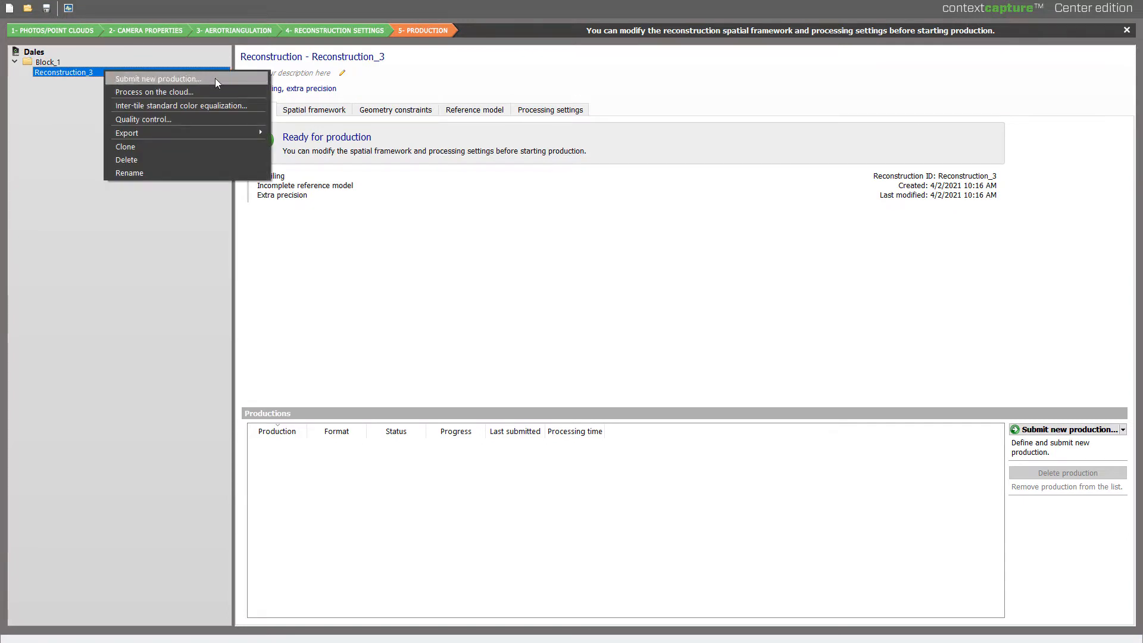
pyautogui.click(157, 79)
pyautogui.write('Production_3DSegmentation')
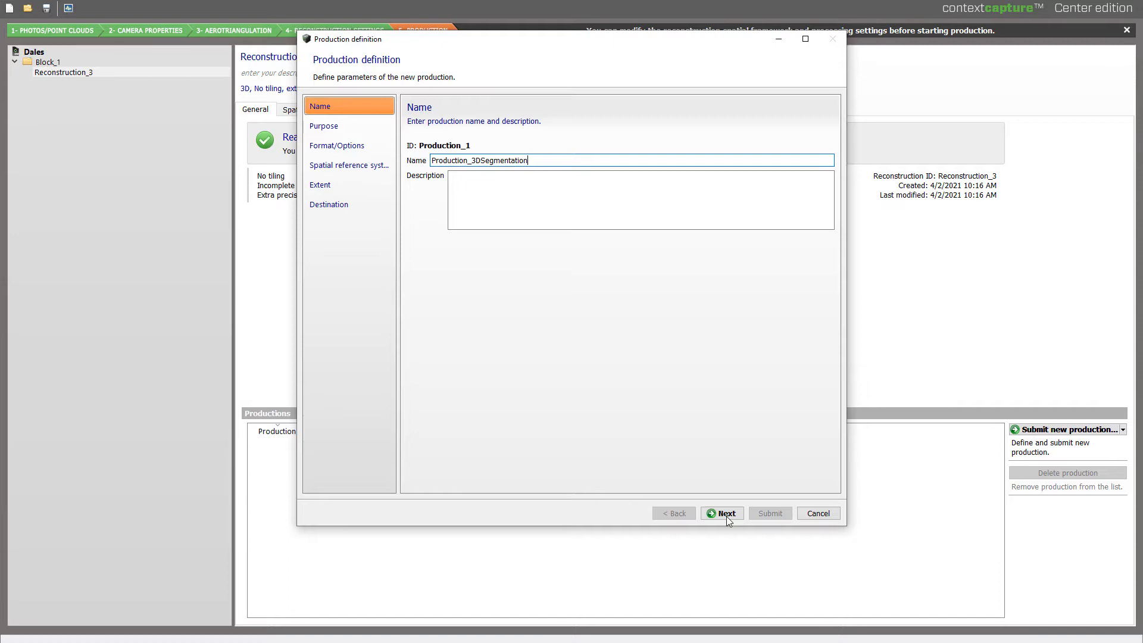
pyautogui.click(721, 513)
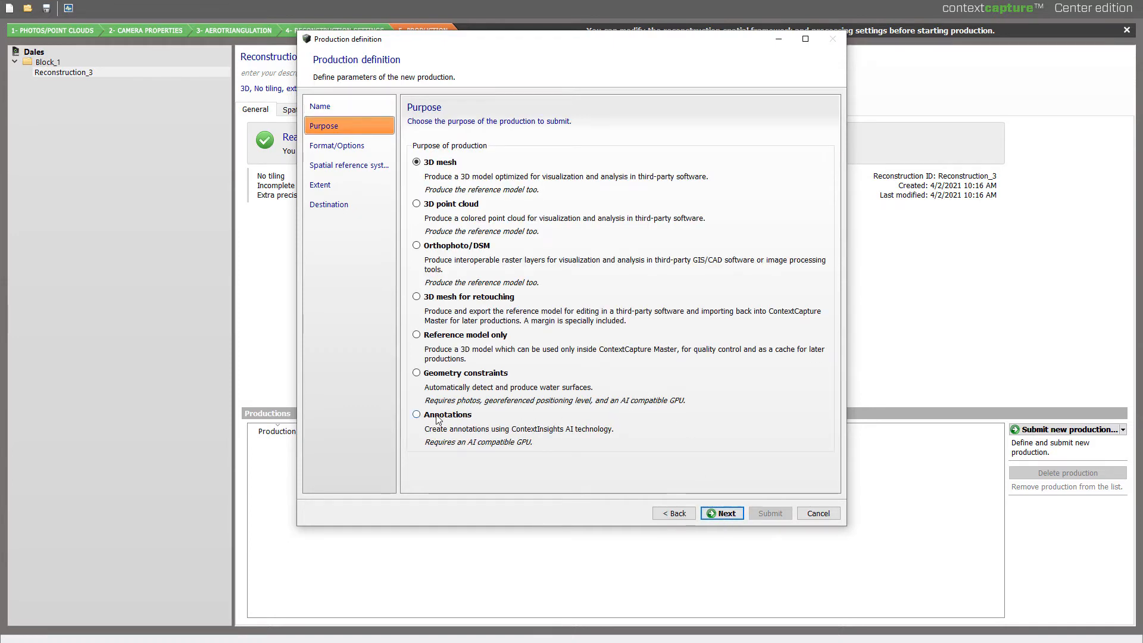
pyautogui.click(416, 414)
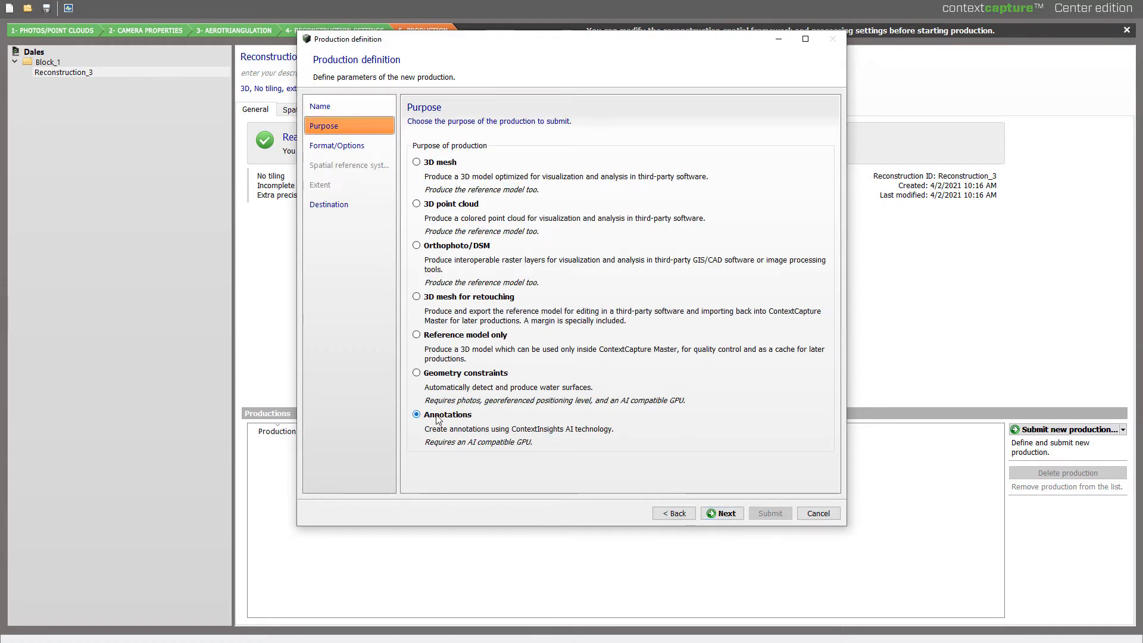
pyautogui.click(721, 513)
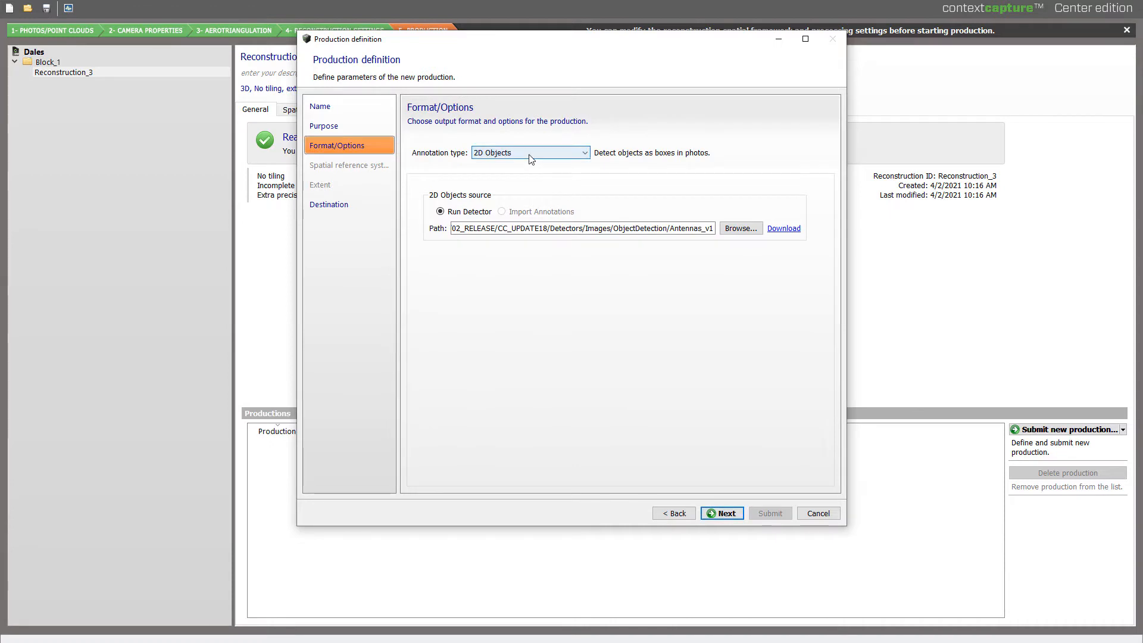
pyautogui.click(530, 153)
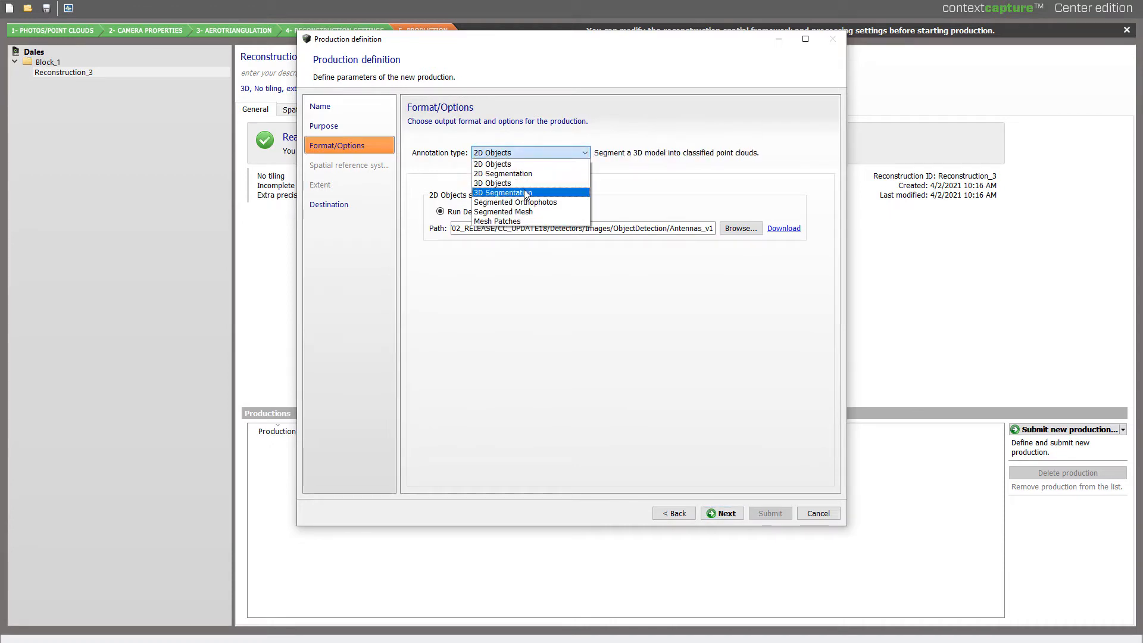
pyautogui.click(503, 192)
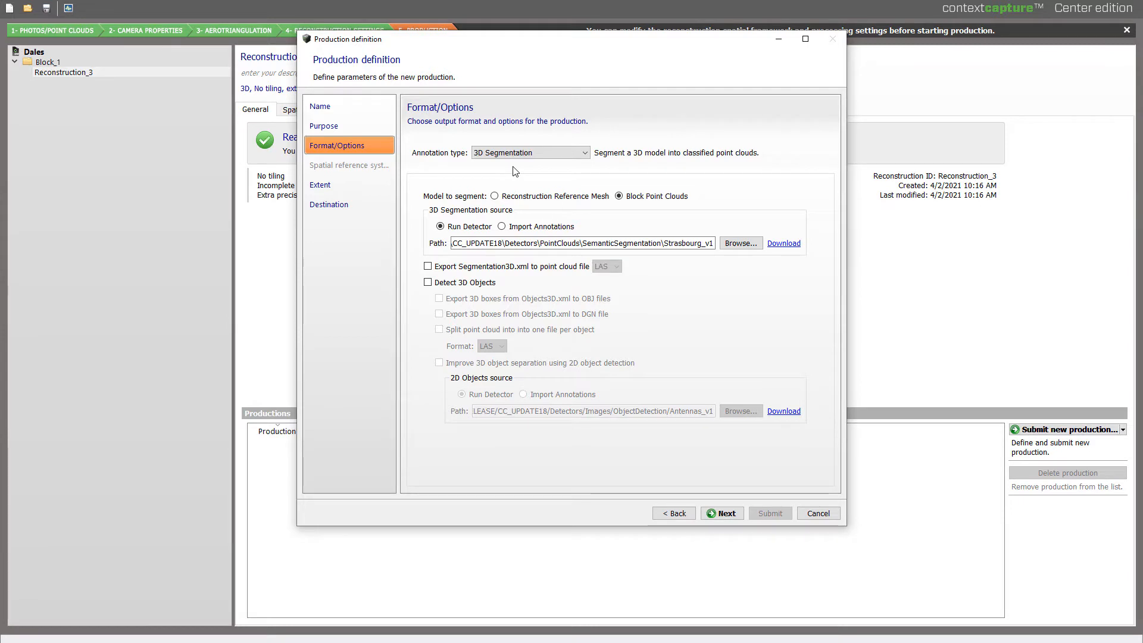
pyautogui.moveTo(494, 178)
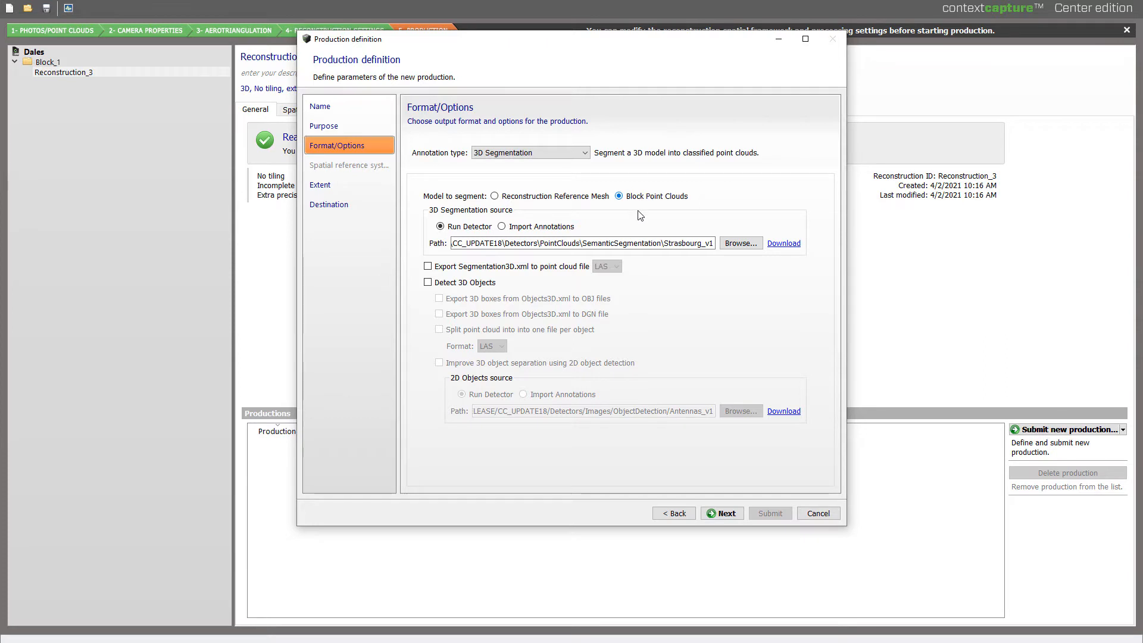
# - Segment Block Point Clouds using the Dales_v1 detector folder instead of Strasbourg_v1
pyautogui.click(582, 243)
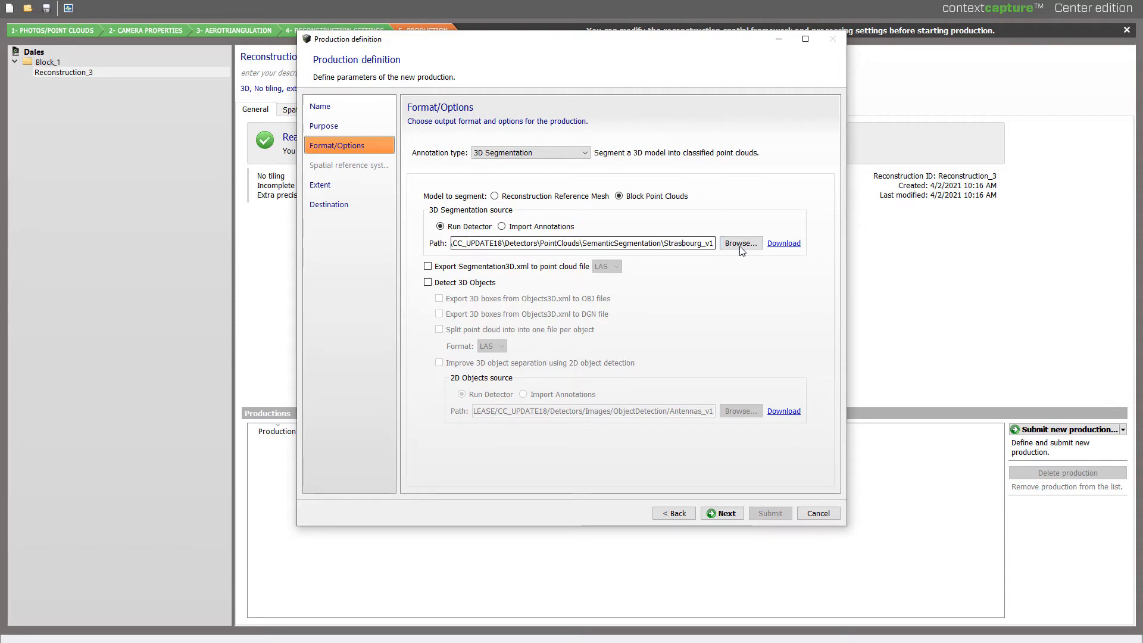
pyautogui.click(740, 243)
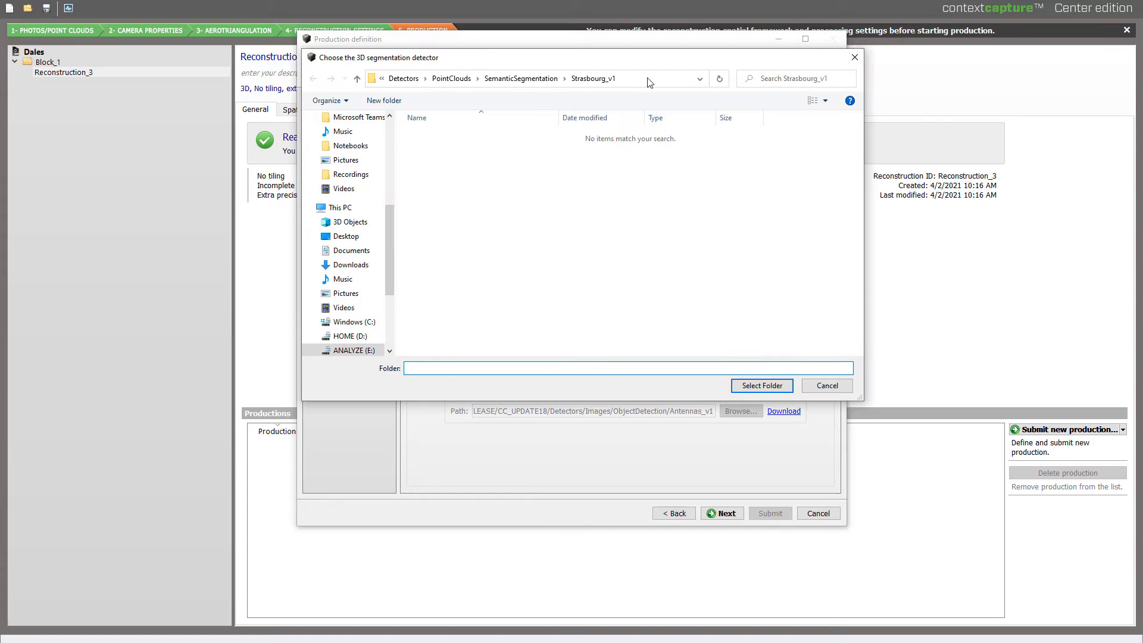
pyautogui.click(536, 79)
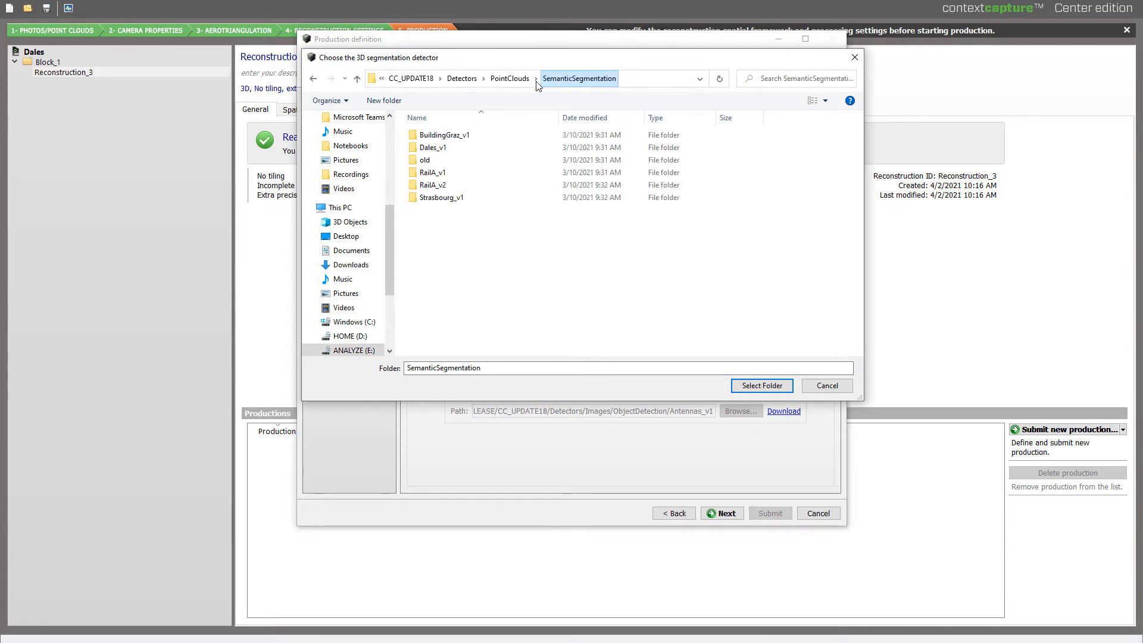
pyautogui.doubleClick(433, 147)
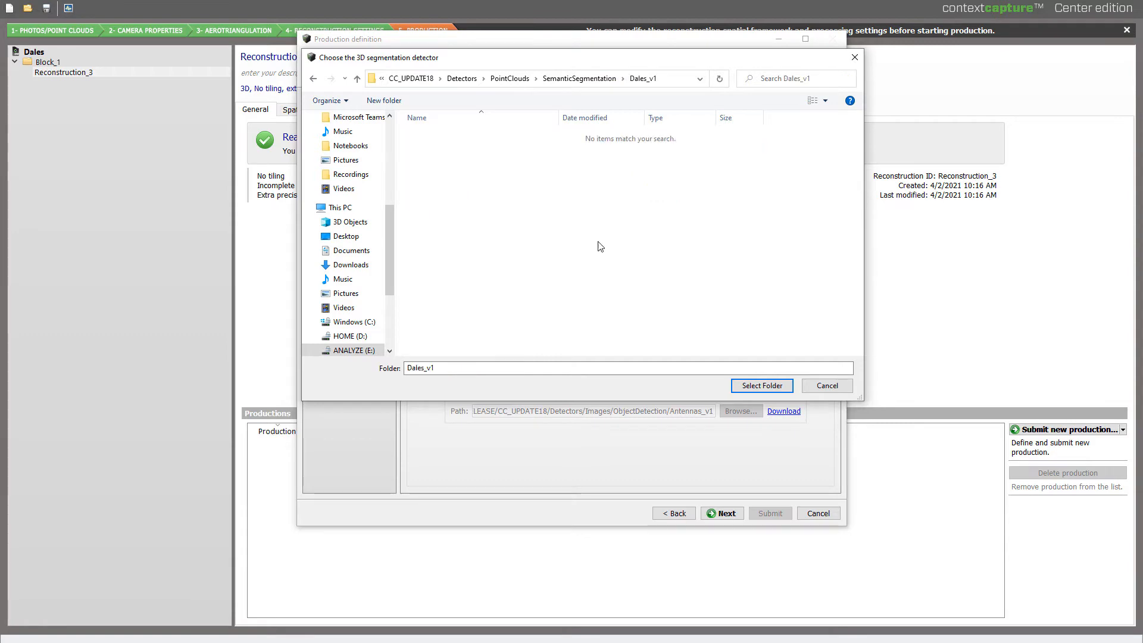
pyautogui.click(761, 386)
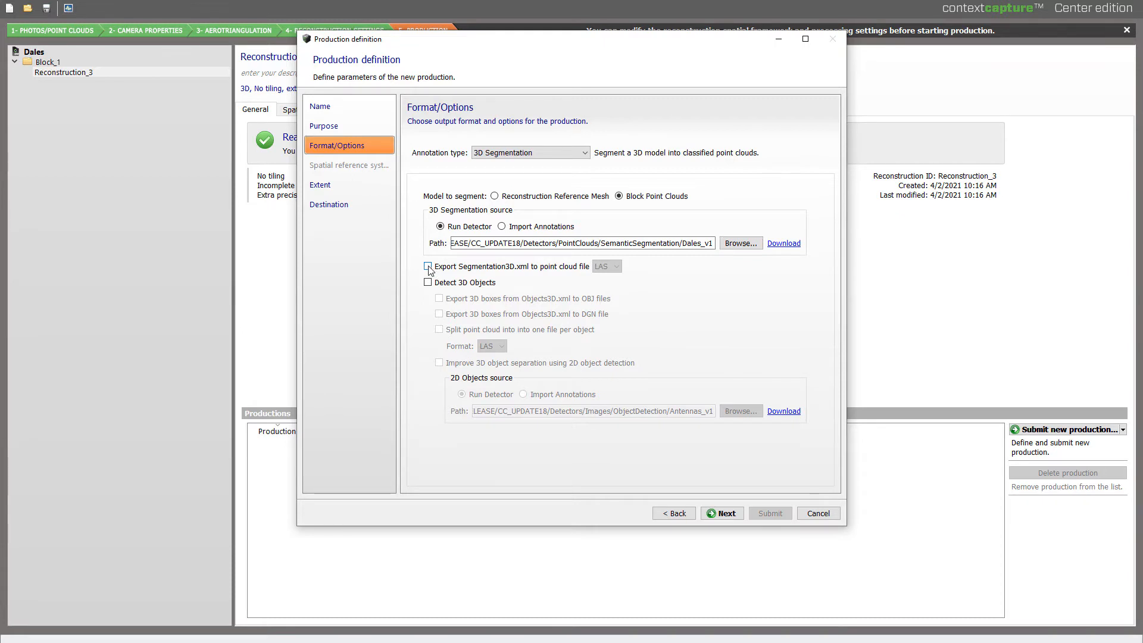
# - Enable Detect 3D Objects and export the Objects3D.xml boxes to a DGN file
pyautogui.click(428, 266)
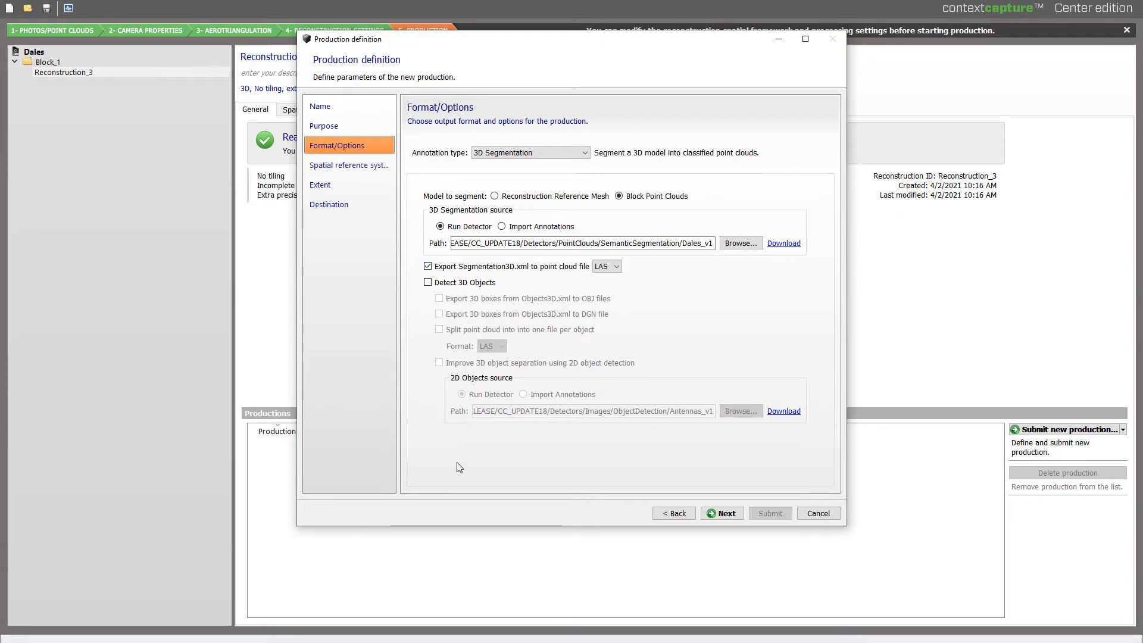
pyautogui.moveTo(470, 446)
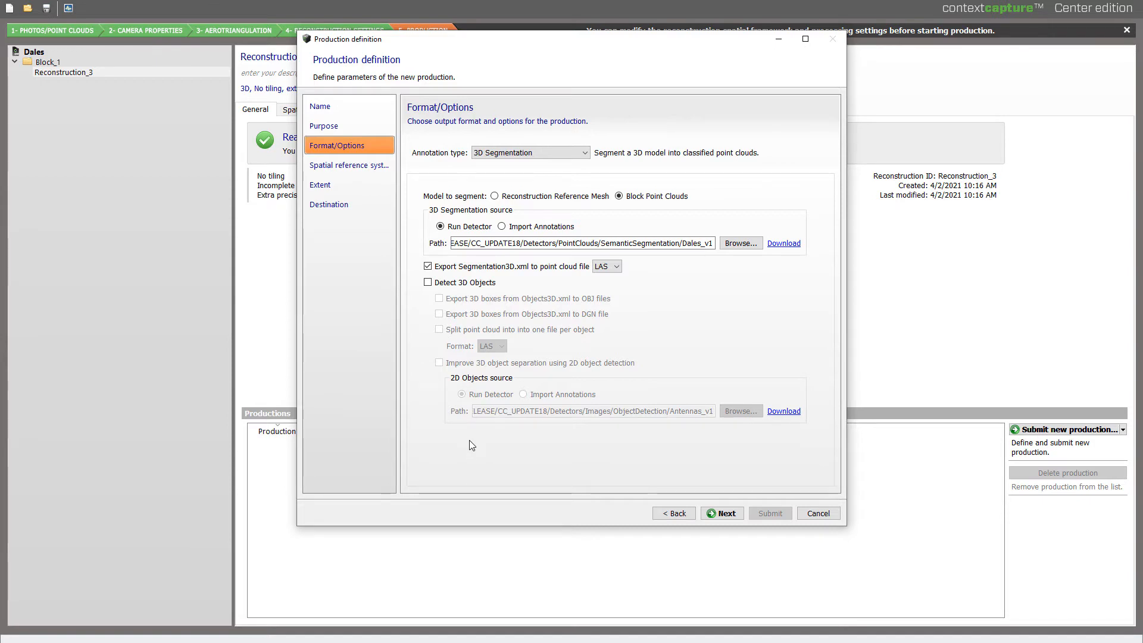
pyautogui.click(428, 282)
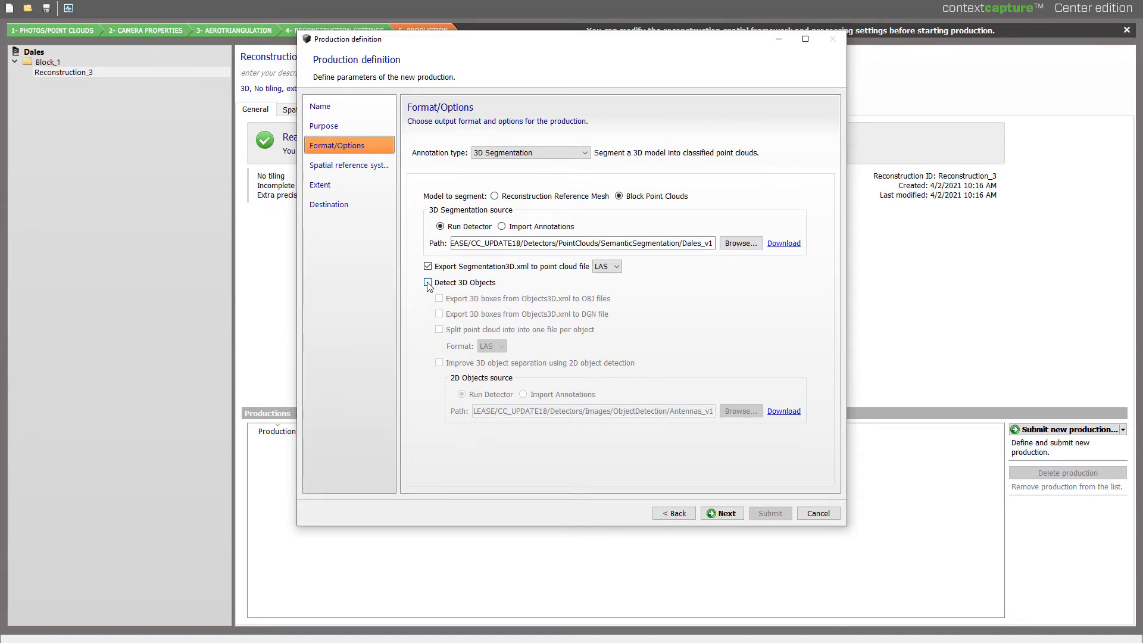
pyautogui.click(439, 283)
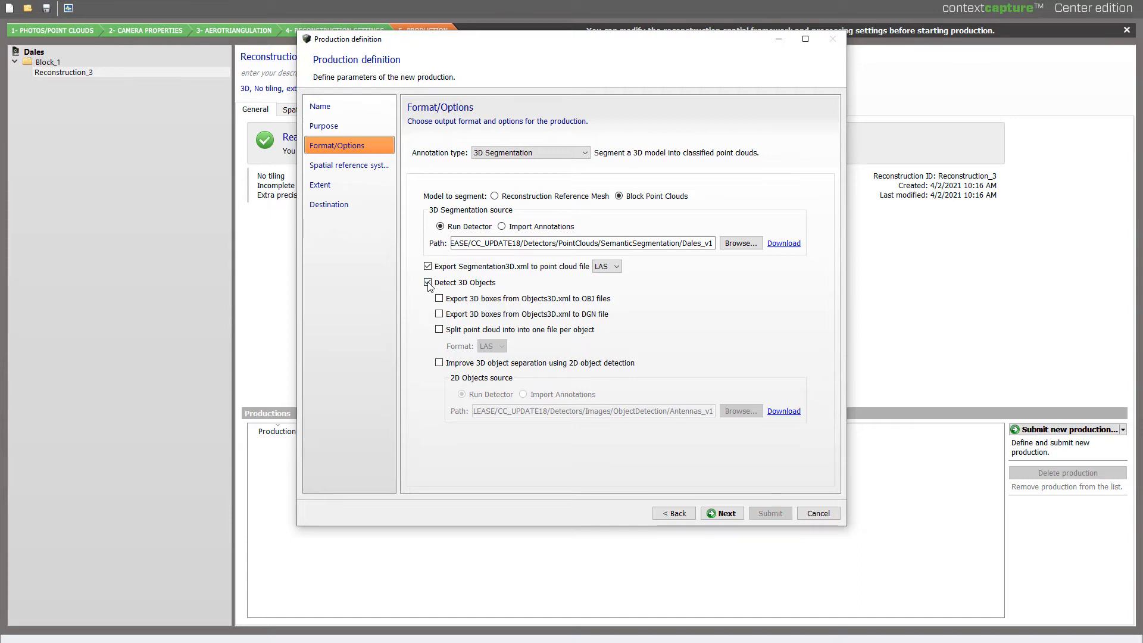
pyautogui.click(428, 282)
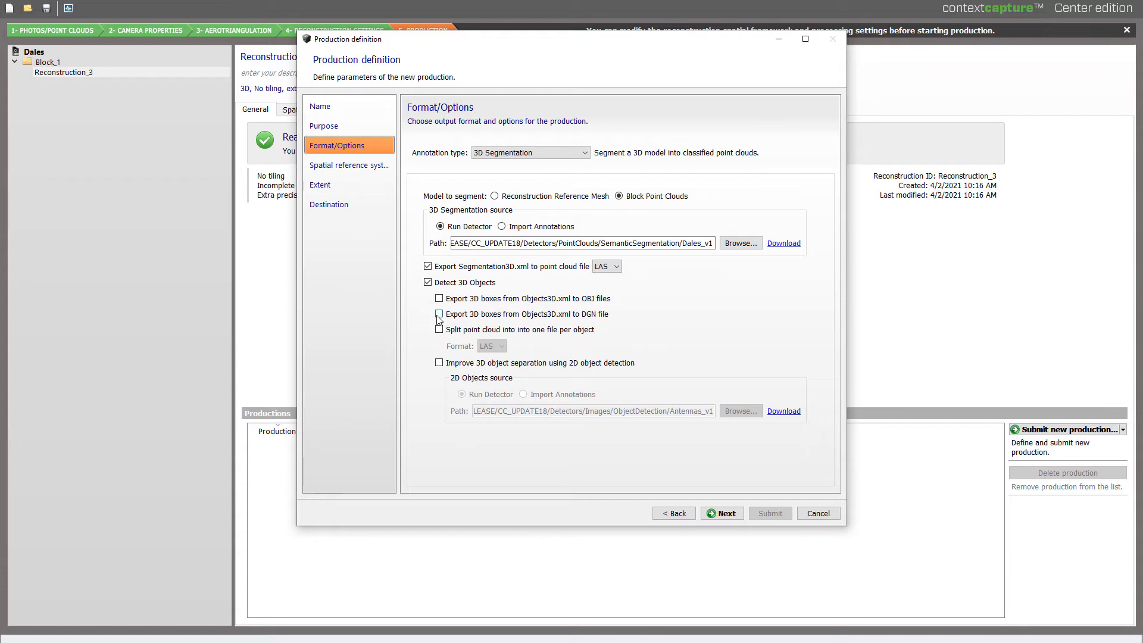
pyautogui.click(438, 314)
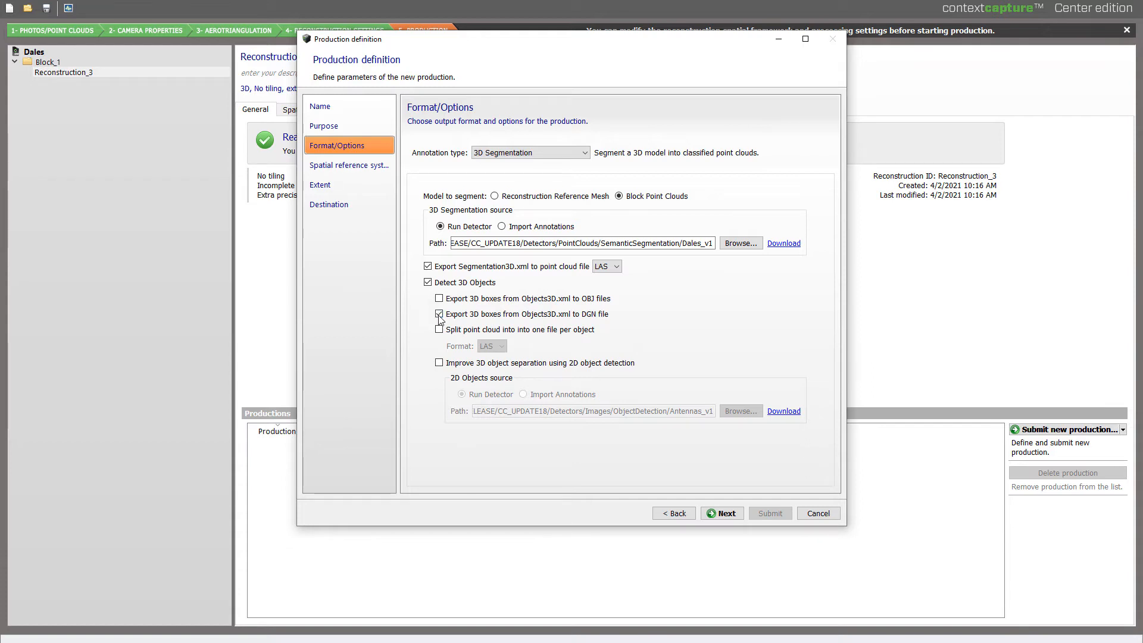
pyautogui.click(439, 314)
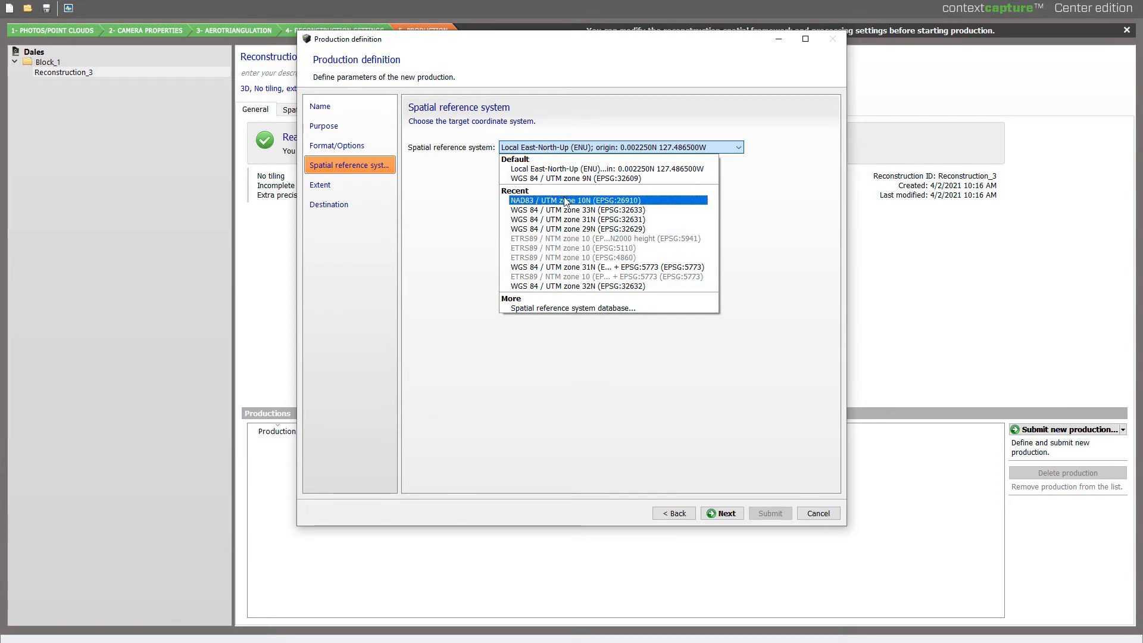
# - Use NAD83 / UTM zone 10N, keep the default extent, and submit the production
pyautogui.click(571, 200)
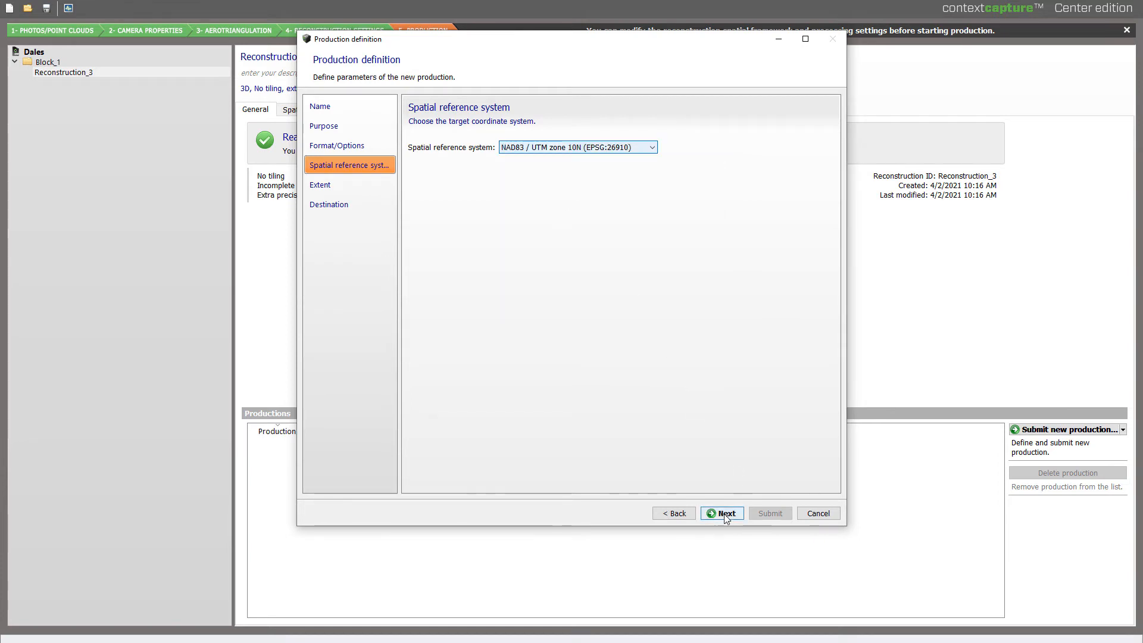
pyautogui.click(721, 512)
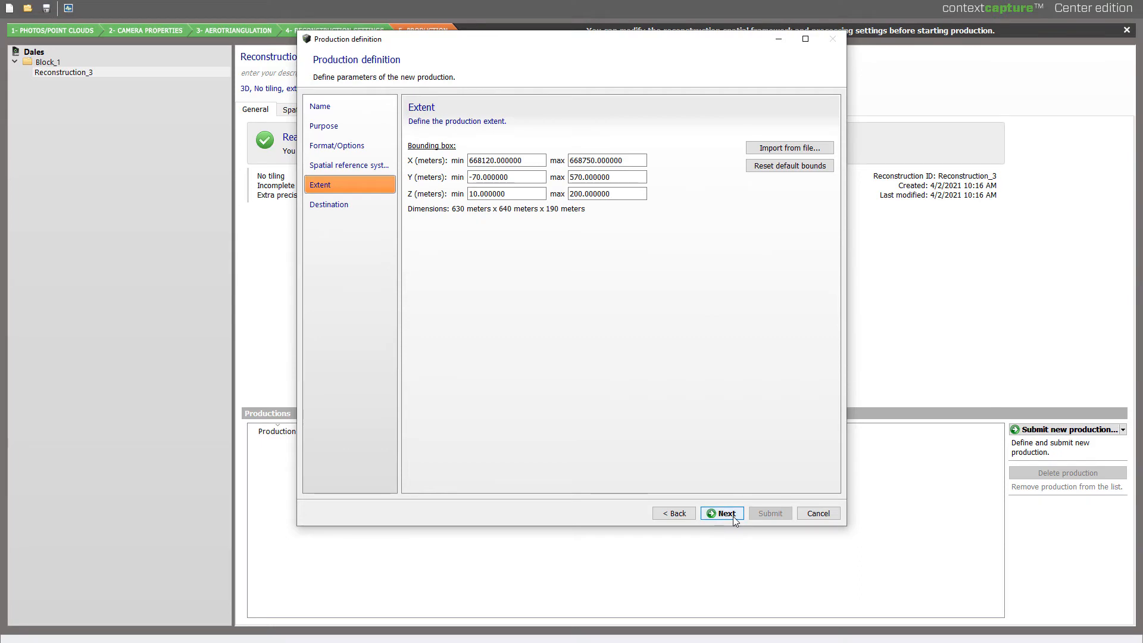
pyautogui.click(818, 513)
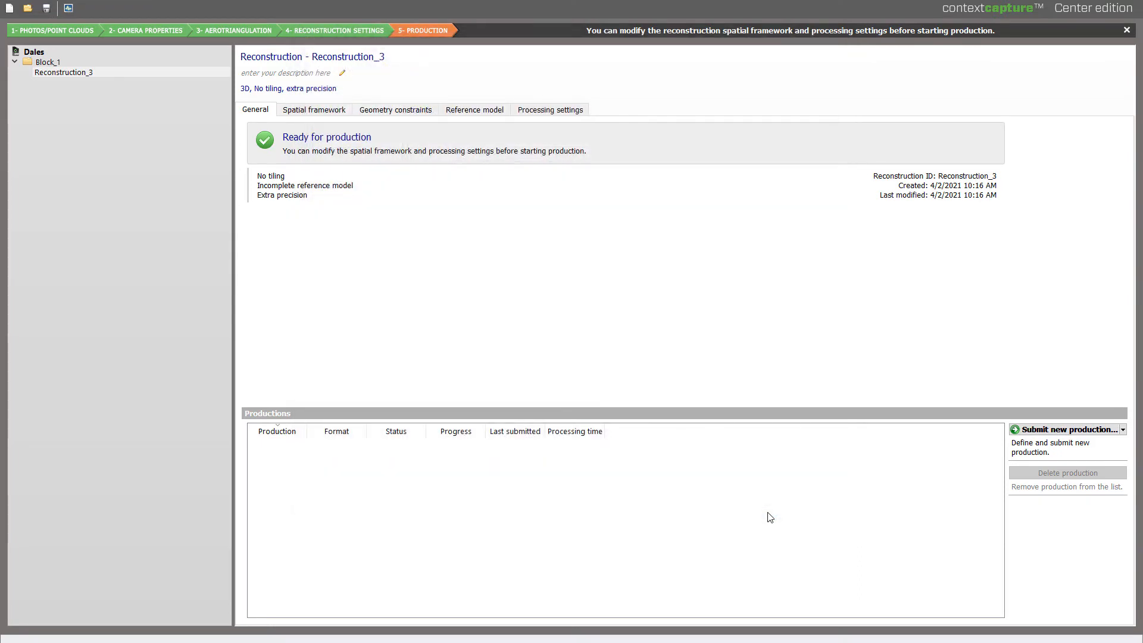
pyautogui.click(1066, 428)
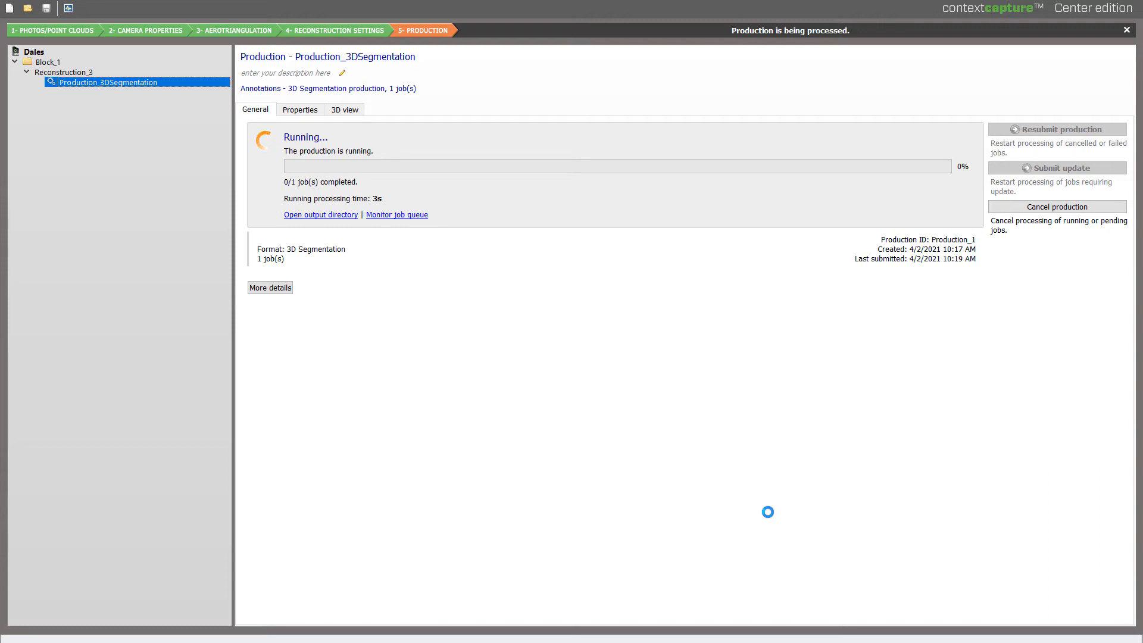
pyautogui.moveTo(604, 511)
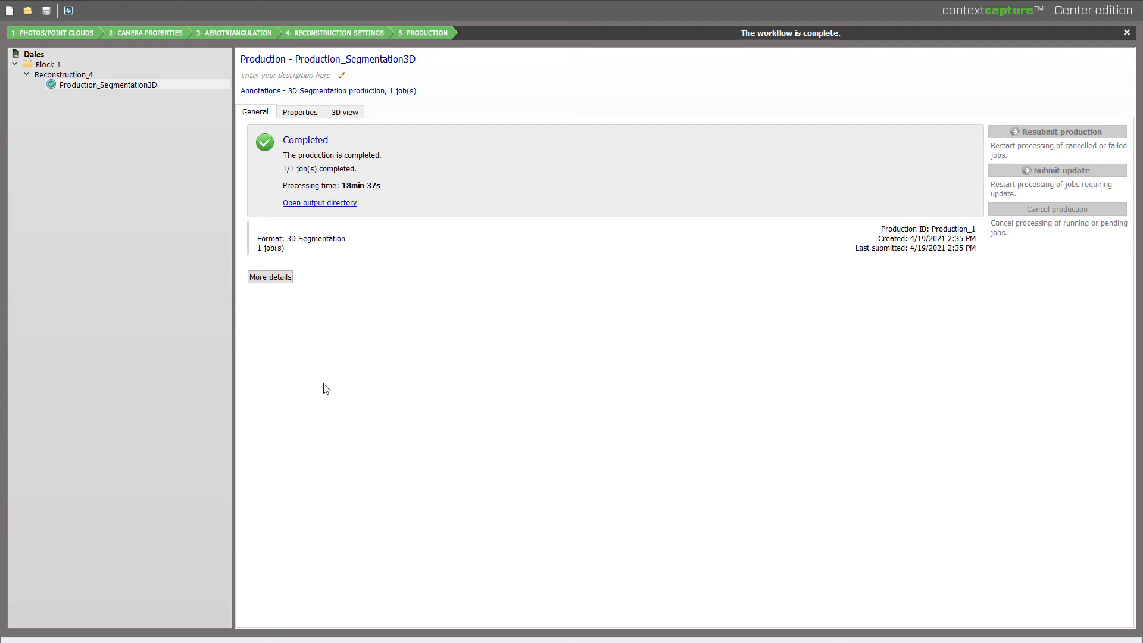
pyautogui.moveTo(307, 381)
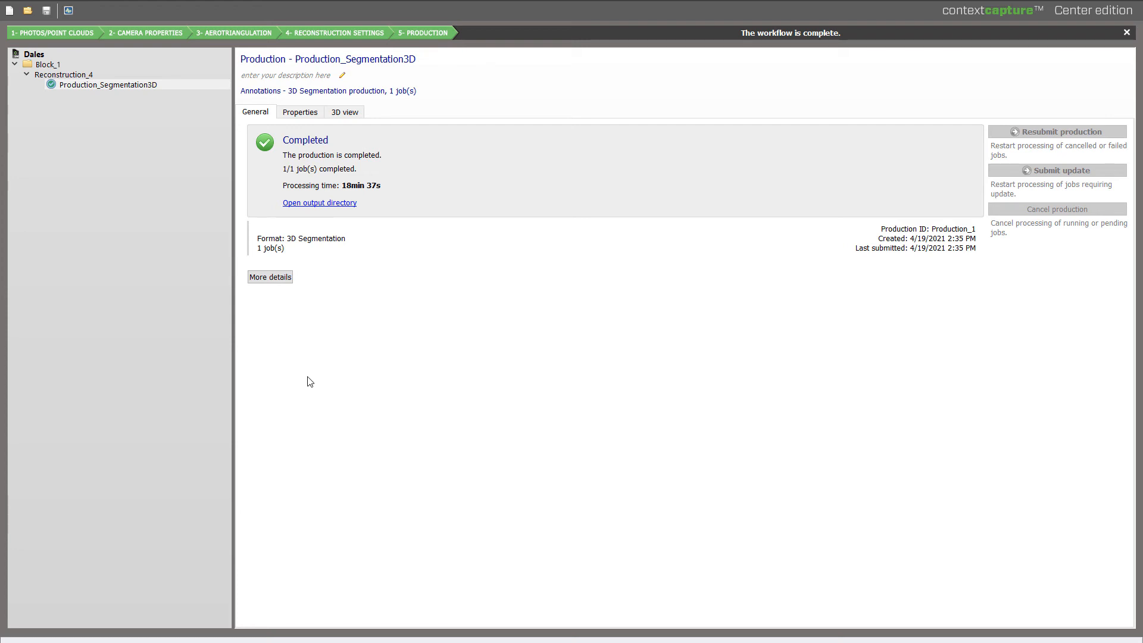
pyautogui.moveTo(399, 418)
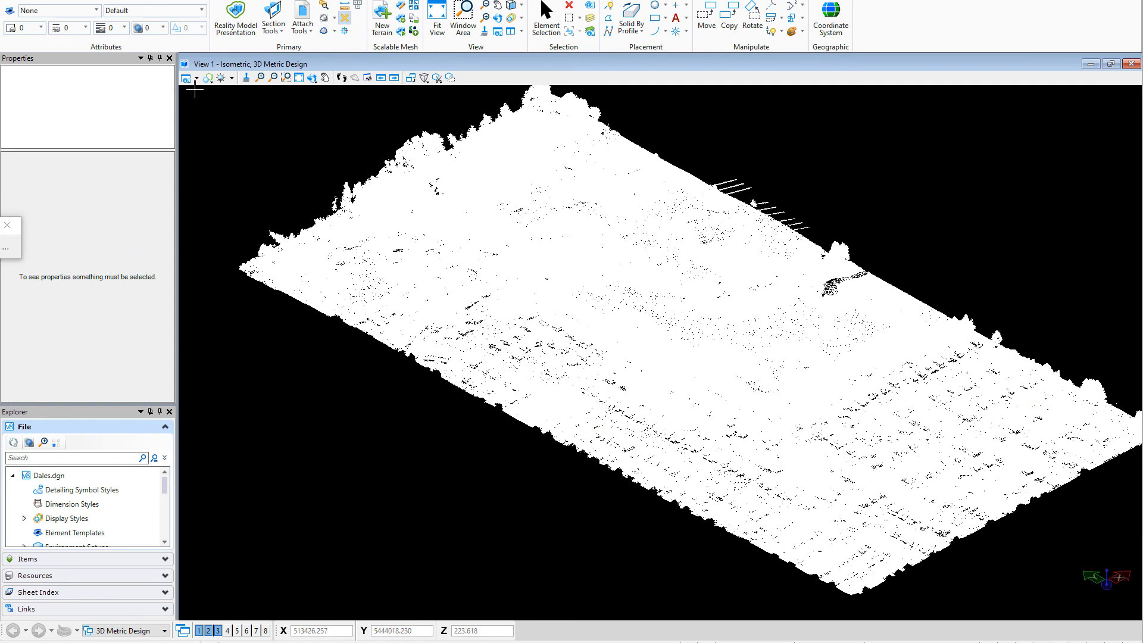
# - In View Attributes, set the Dales point cloud style to Classification
pyautogui.click(185, 78)
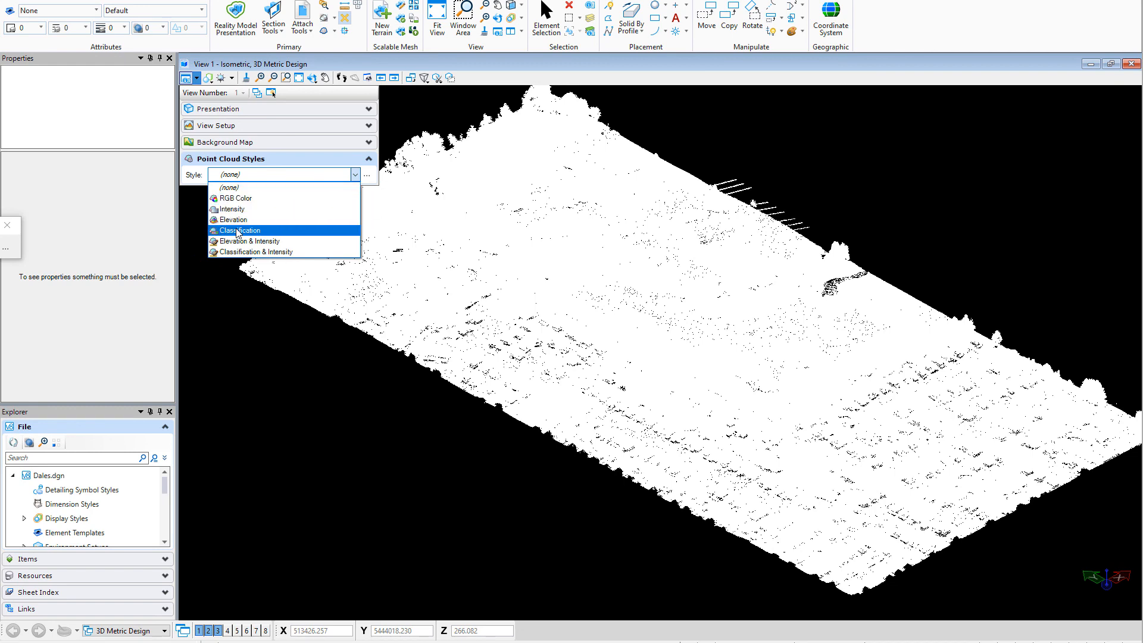
pyautogui.click(239, 230)
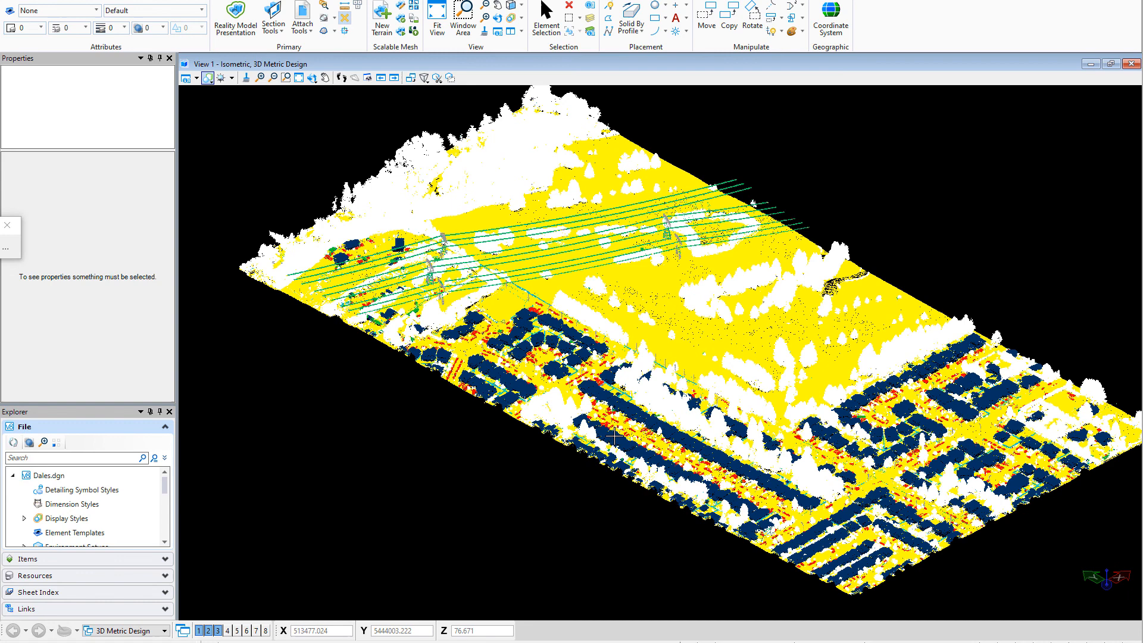
pyautogui.moveTo(636, 419)
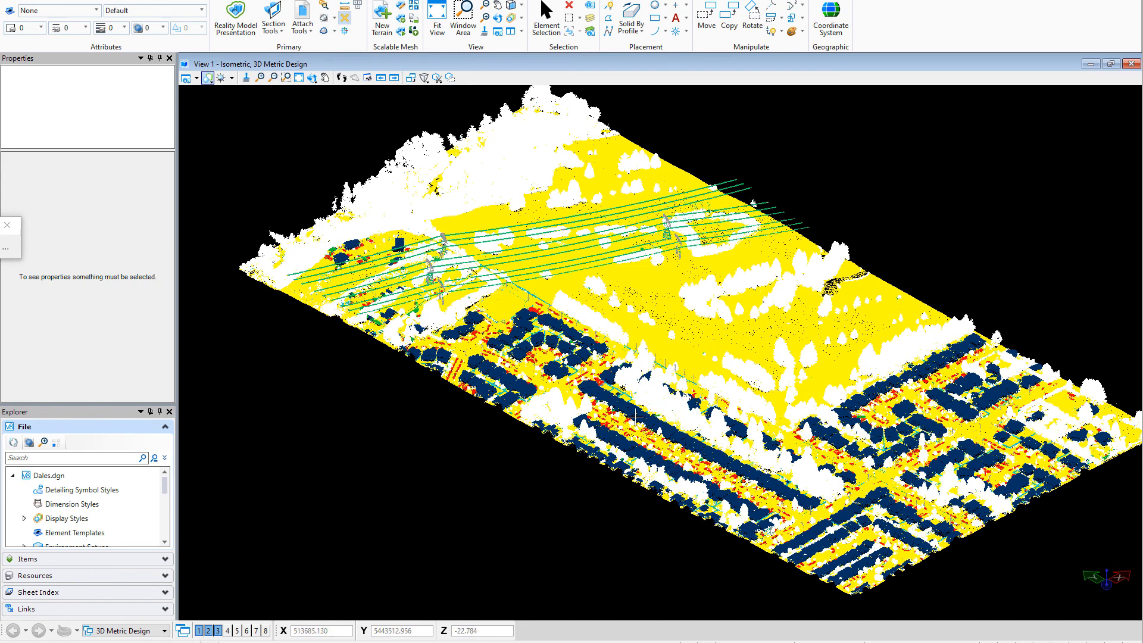